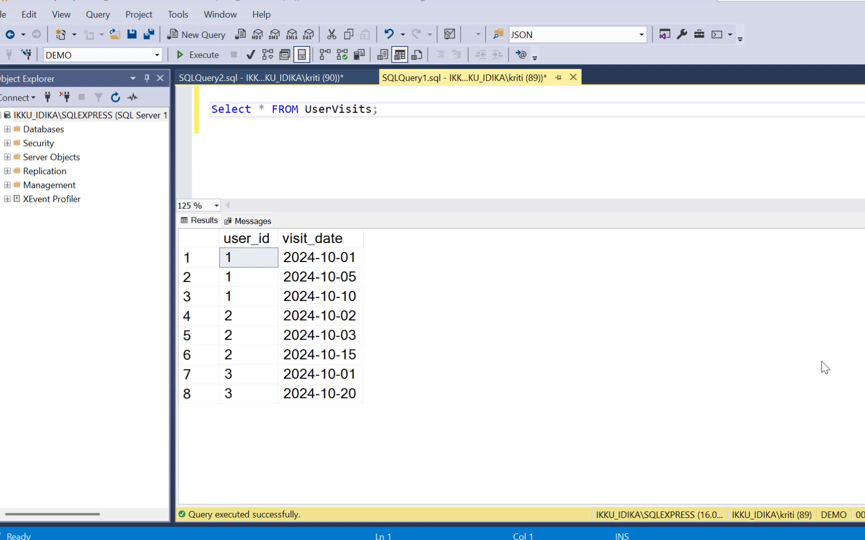
Review the UserVisits rows, noting user 1's and user 2's visit dates in the results.
click(248, 257)
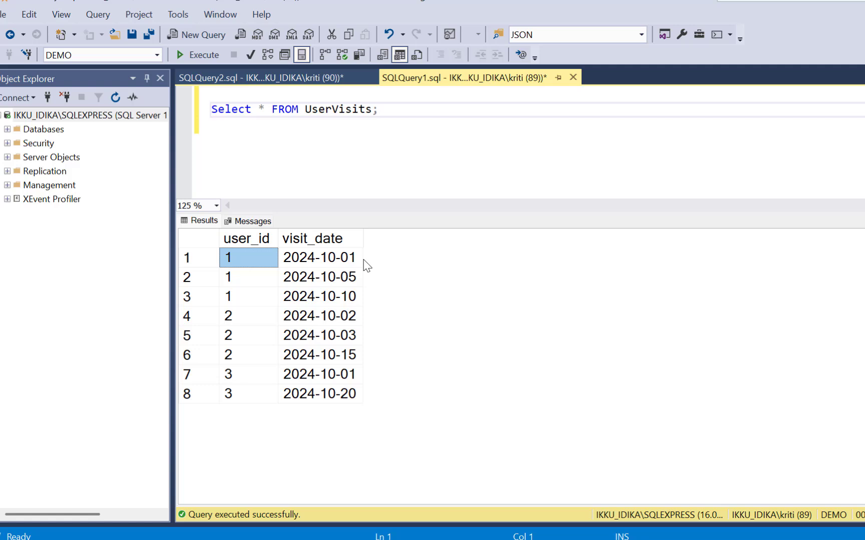
click(319, 277)
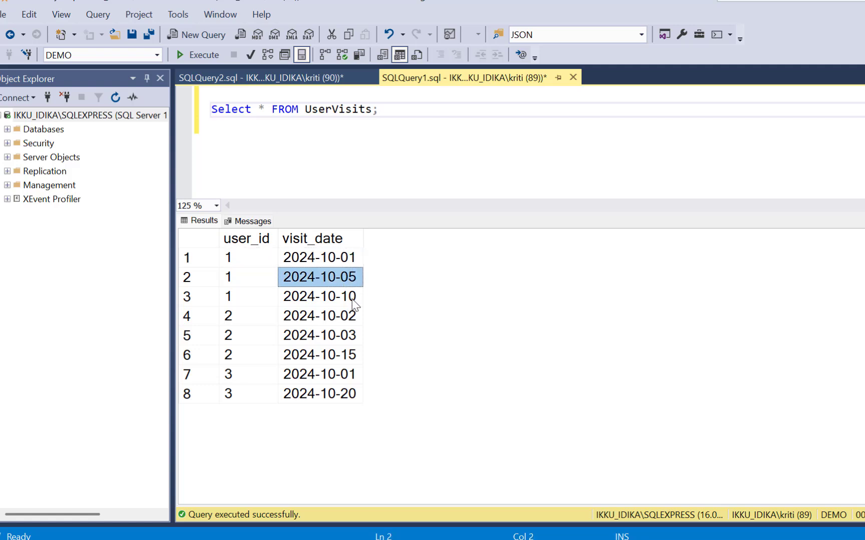
click(319, 296)
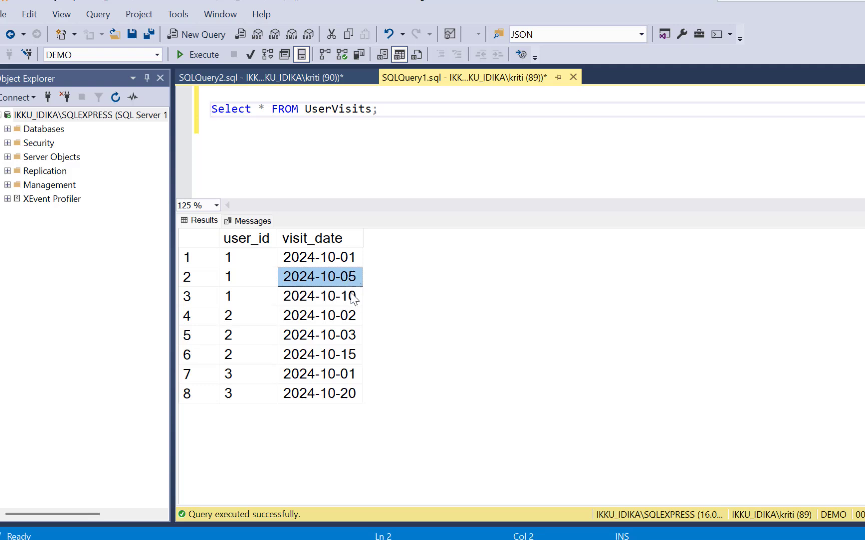
click(320, 296)
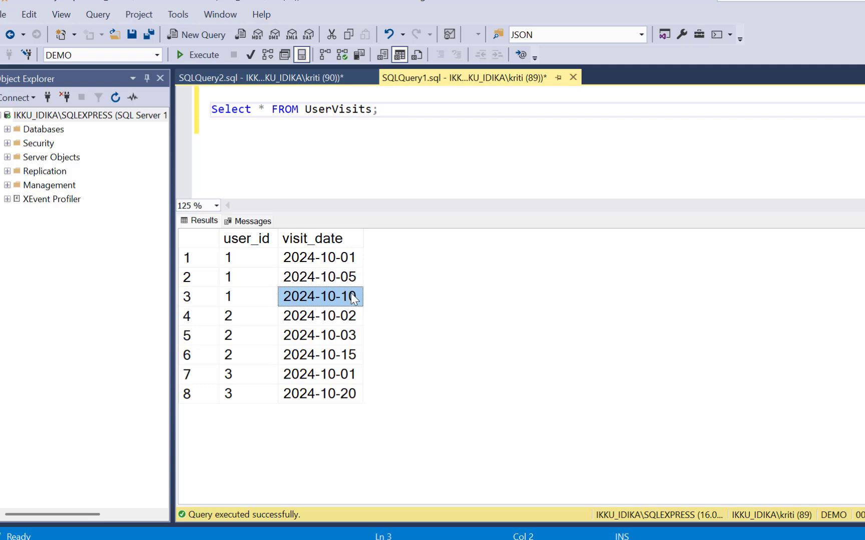
click(248, 315)
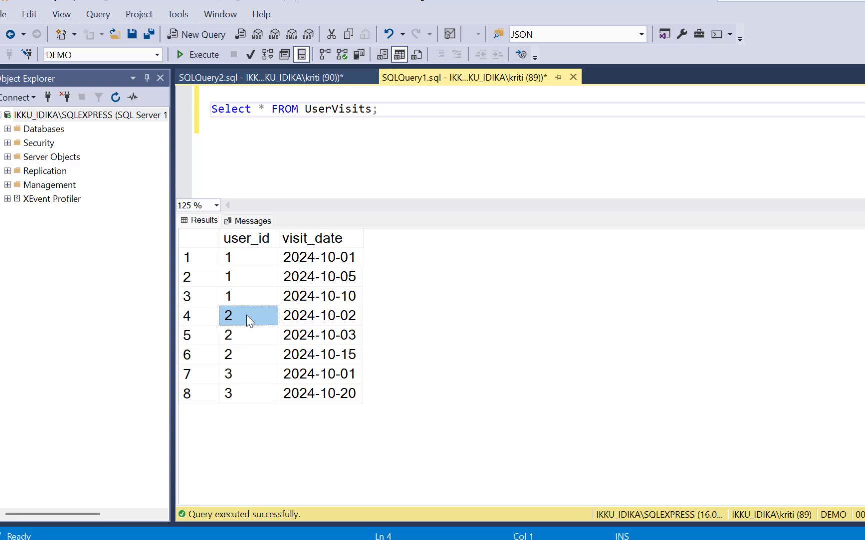
click(319, 335)
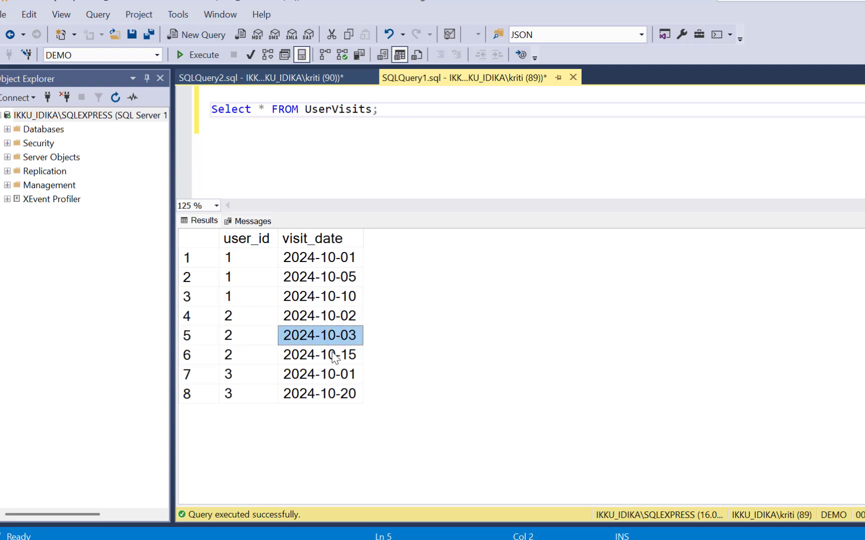
click(319, 355)
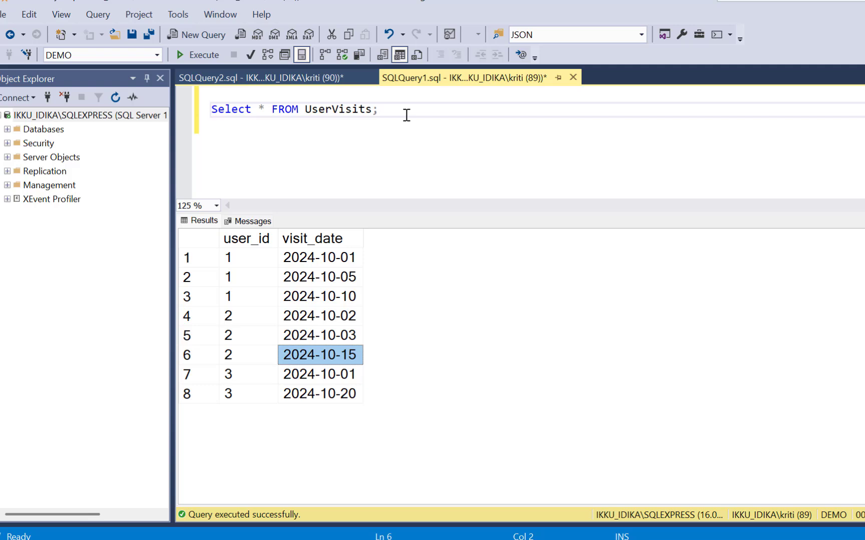
Start the Step 1 query: SELECT user_id, LAG(visit_date) under a comment about finding the previous visit.
text(-- Step 1: Use LAG() to find the previous visit date)
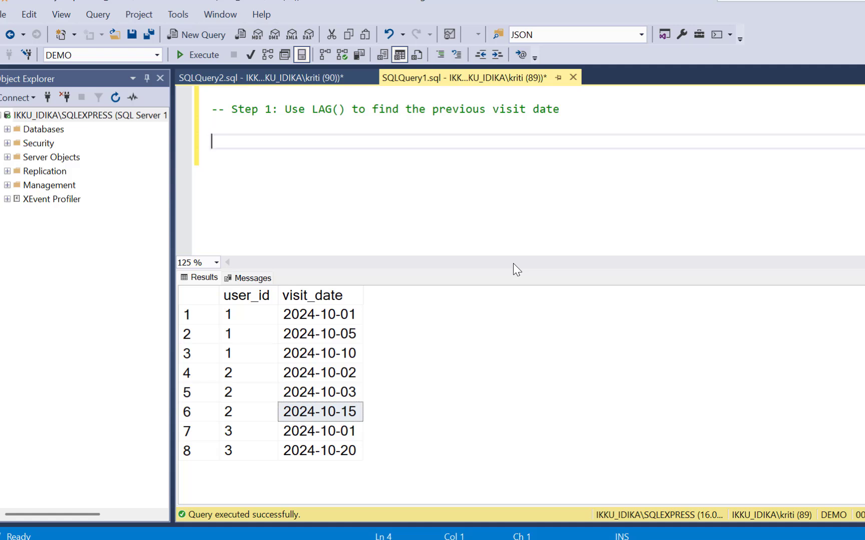
text(S)
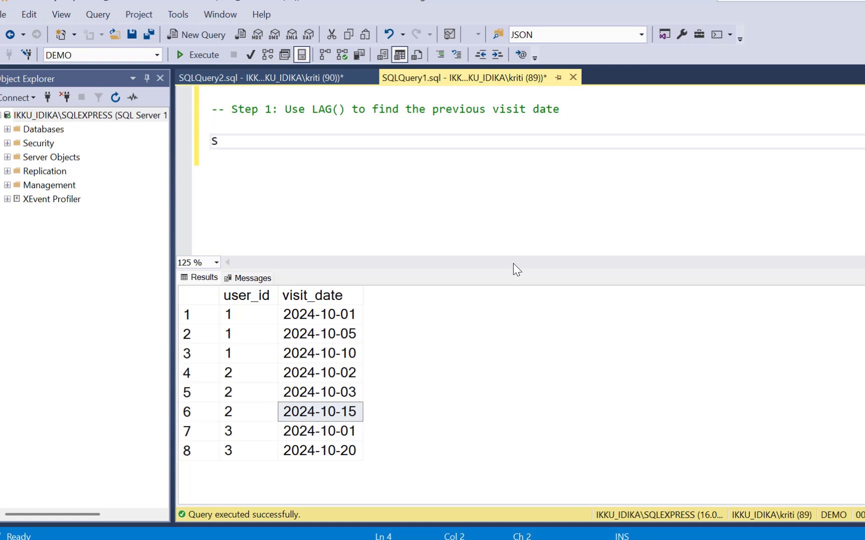
text(elect)
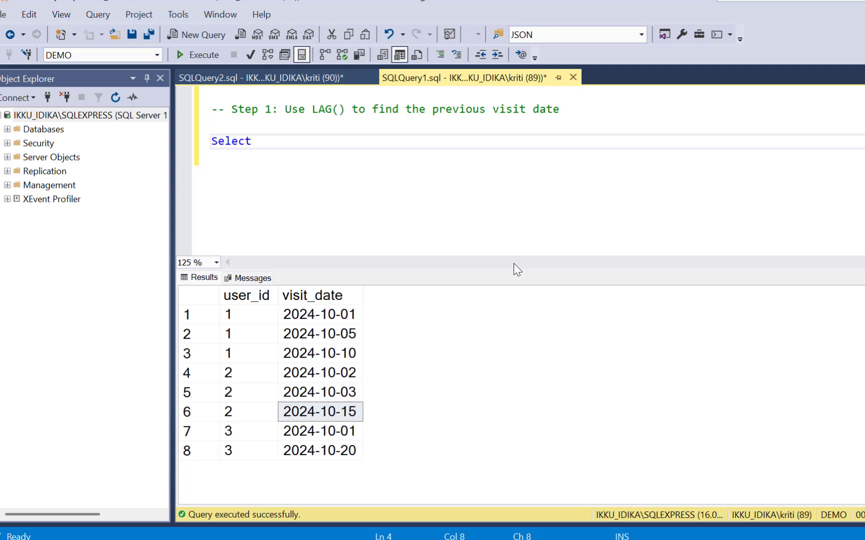
text(user)
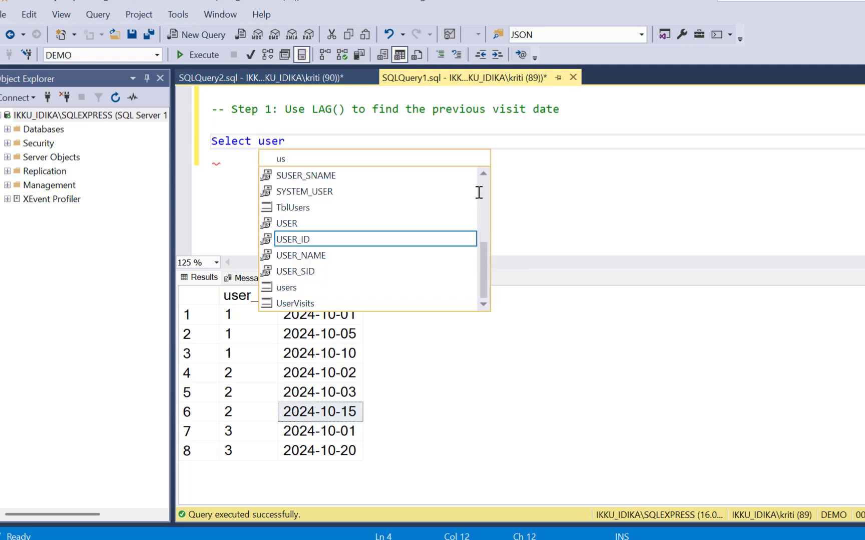
text(_id,)
click(528, 158)
text(visit_date,)
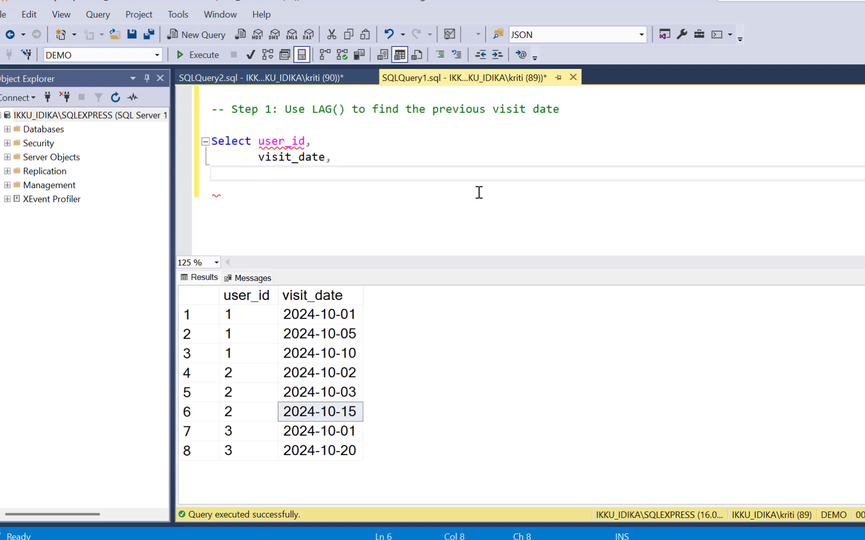
text(LAG()
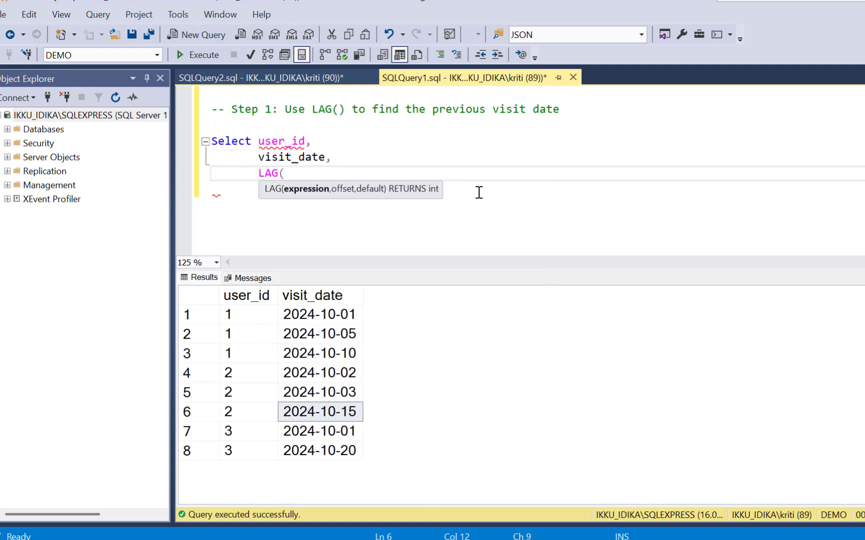
text(vissit_d)
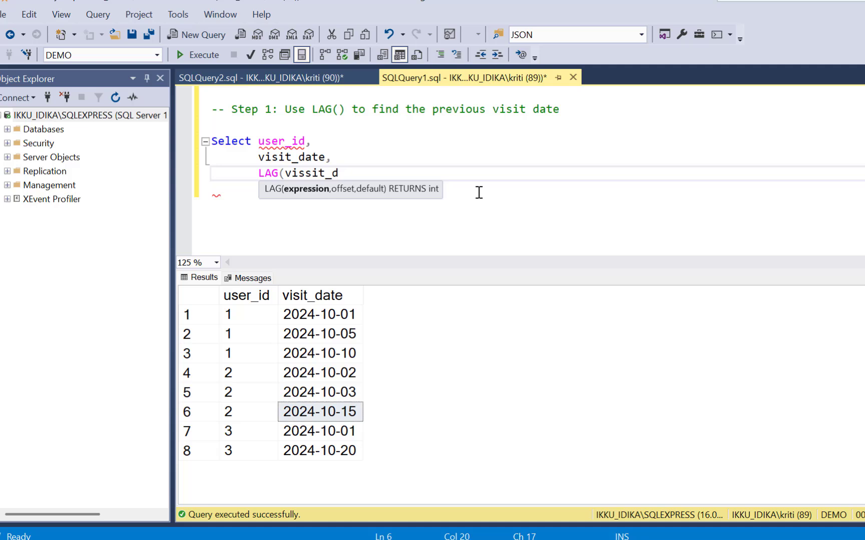
text(ate))
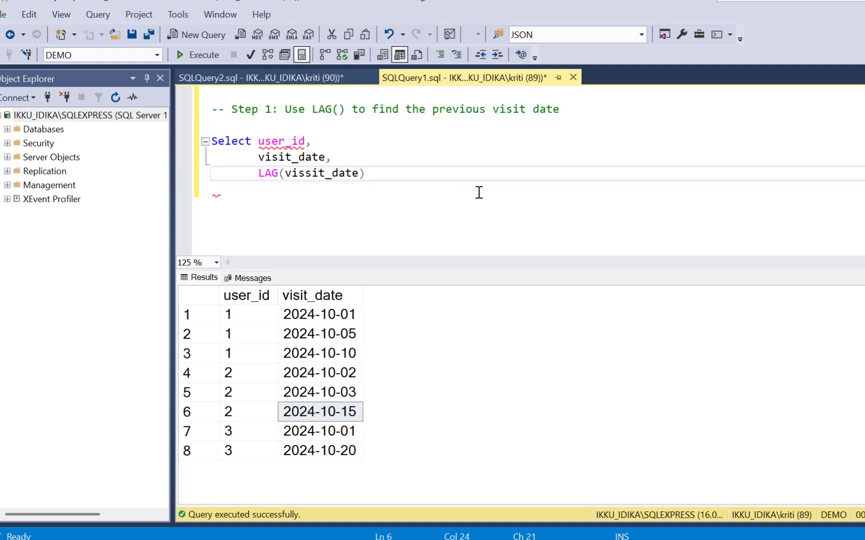
Complete it with OVER (PARTITION BY user_id ORDER BY visit_date) AS prev_visit FROM UserVisits.
text(OVER (PARTITION BY)
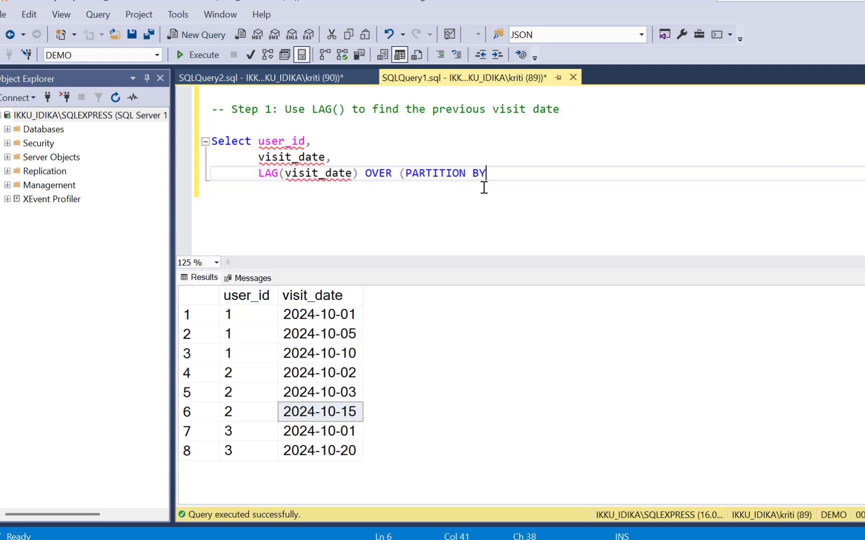
text(user)
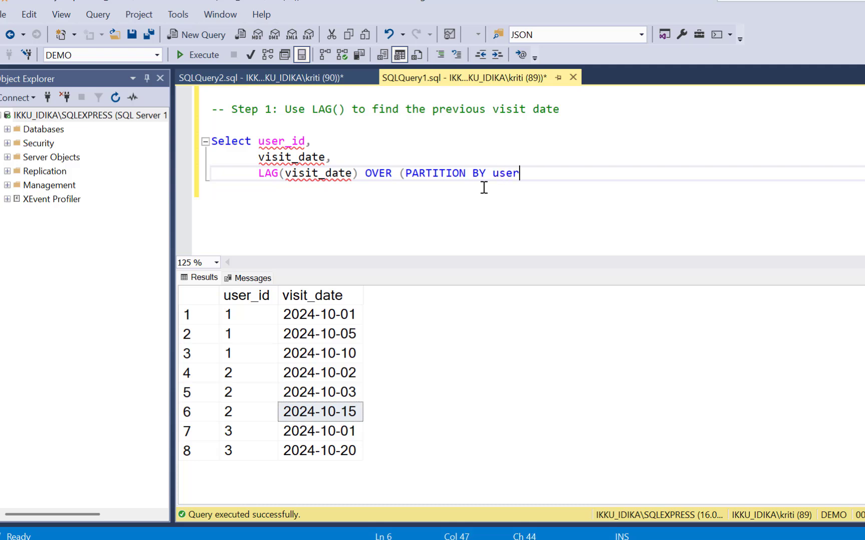
text(_id ORDER BY)
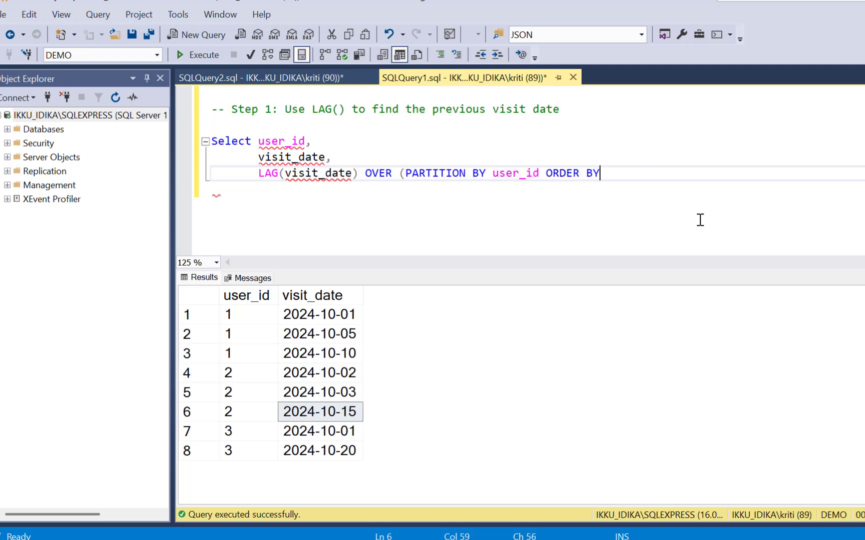
text(visit_date)
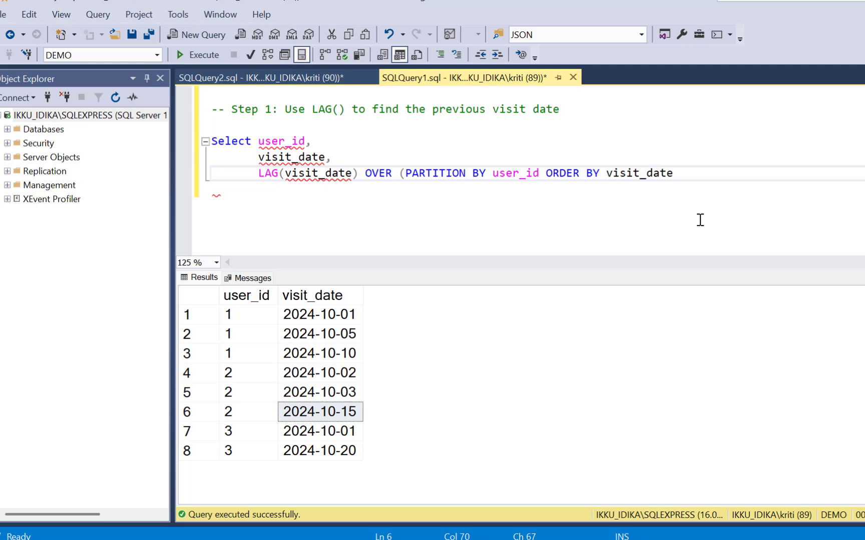
text(as prev_v)
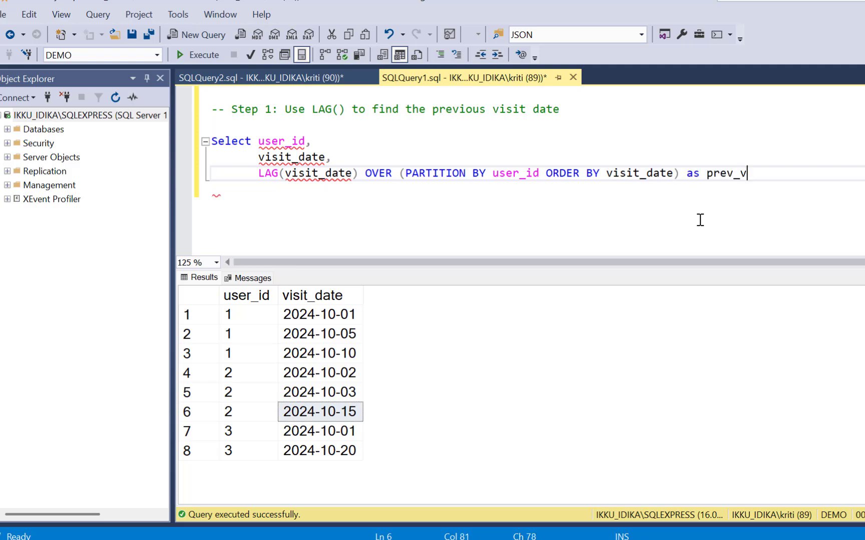
text(FROM Us)
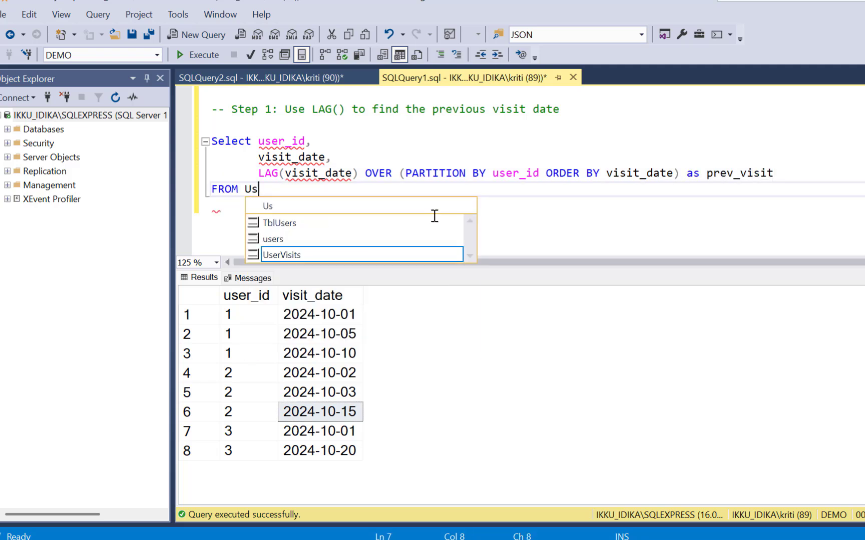
text(erVisits)
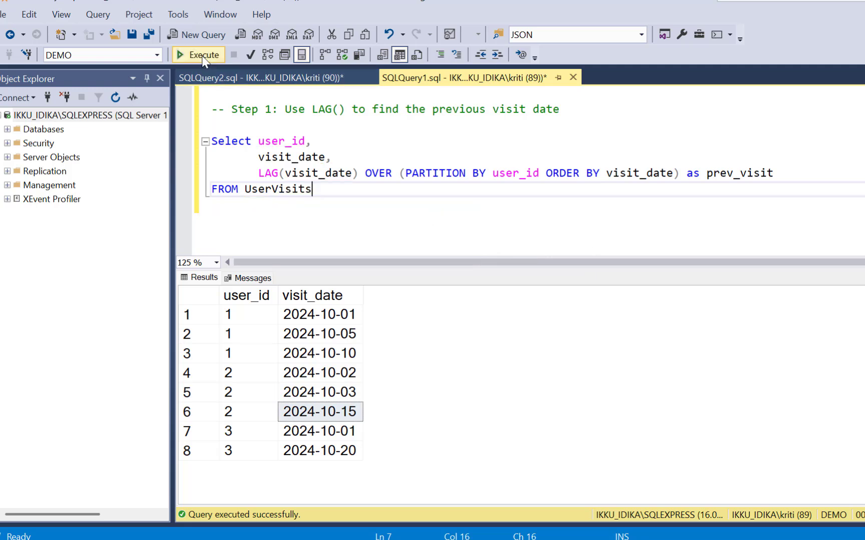
Execute the LAG query to return prev_visit for each row.
click(197, 55)
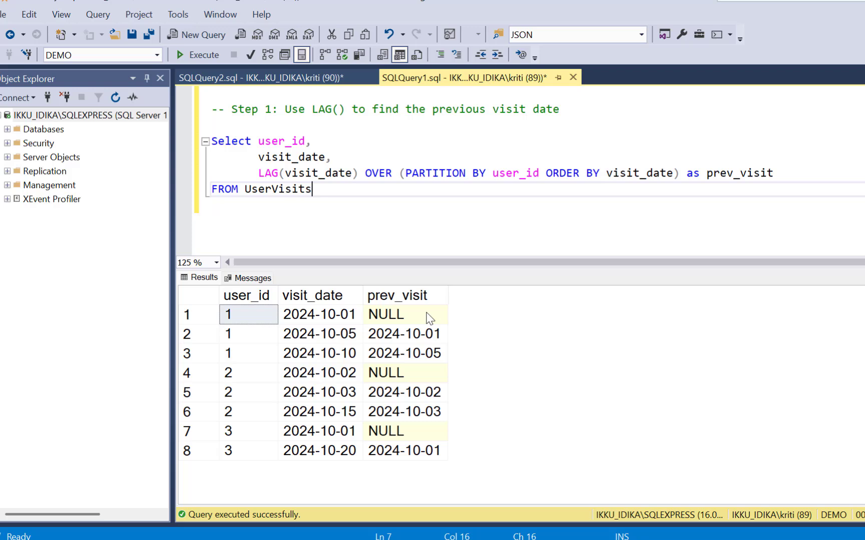
mouse_move(254, 324)
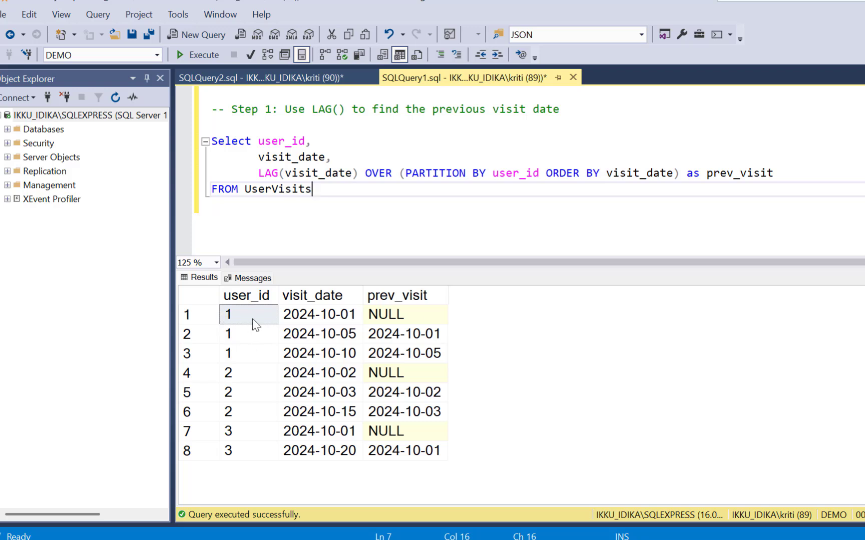
mouse_move(448, 349)
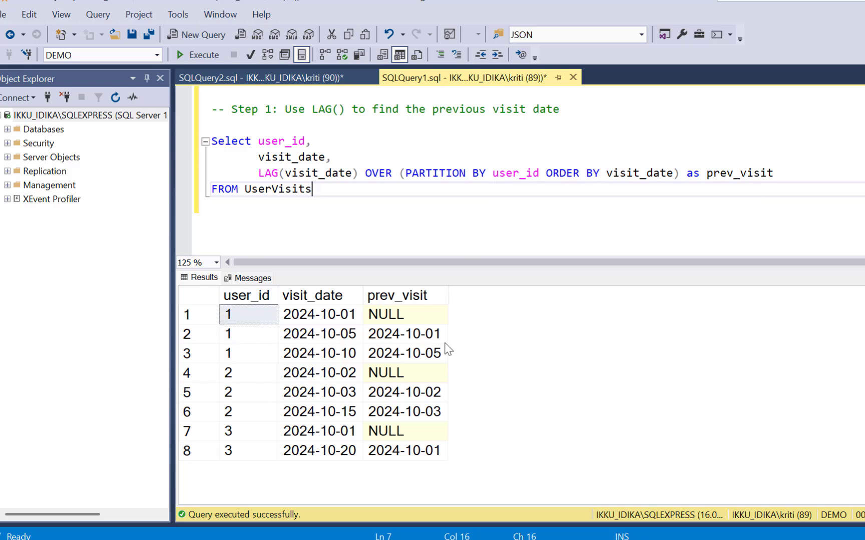
mouse_move(339, 324)
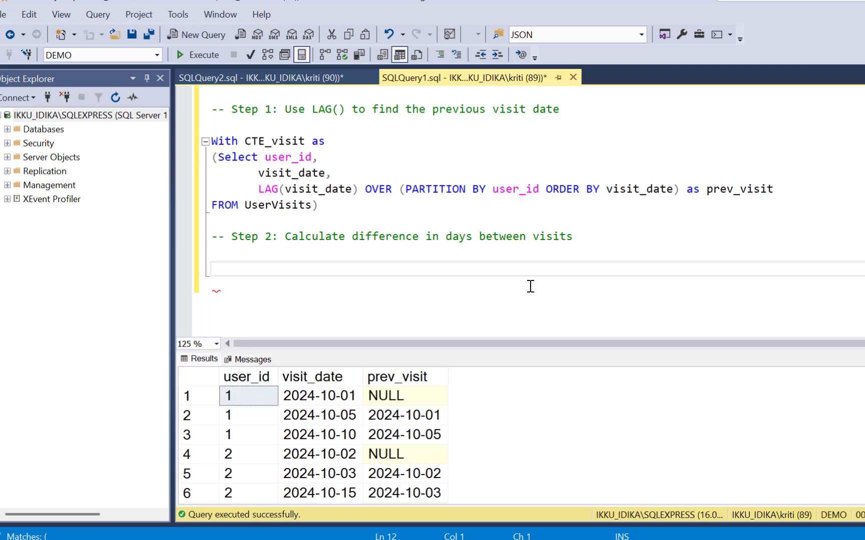
Add SELECT user_id, DATEDIFF(day, prev_visit, visit_date) AS gap_days FROM CTE_visit and execute it.
text(Select)
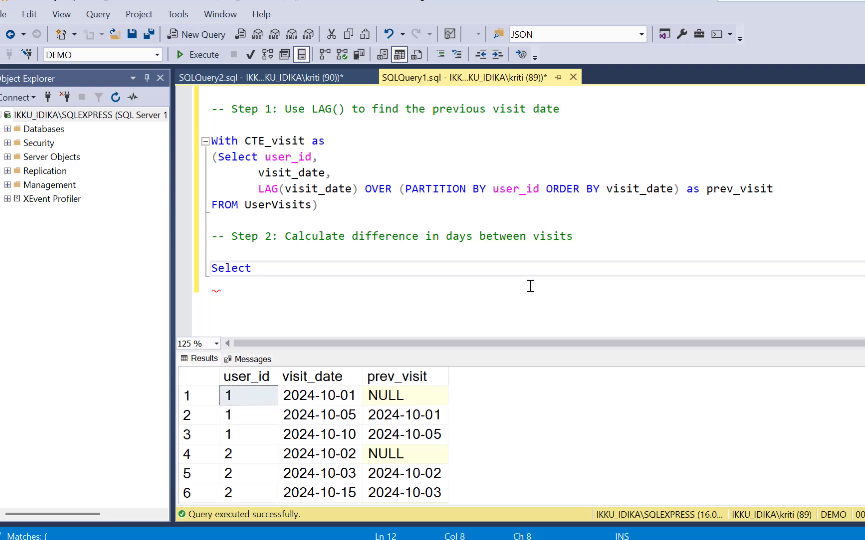
text(user_id,)
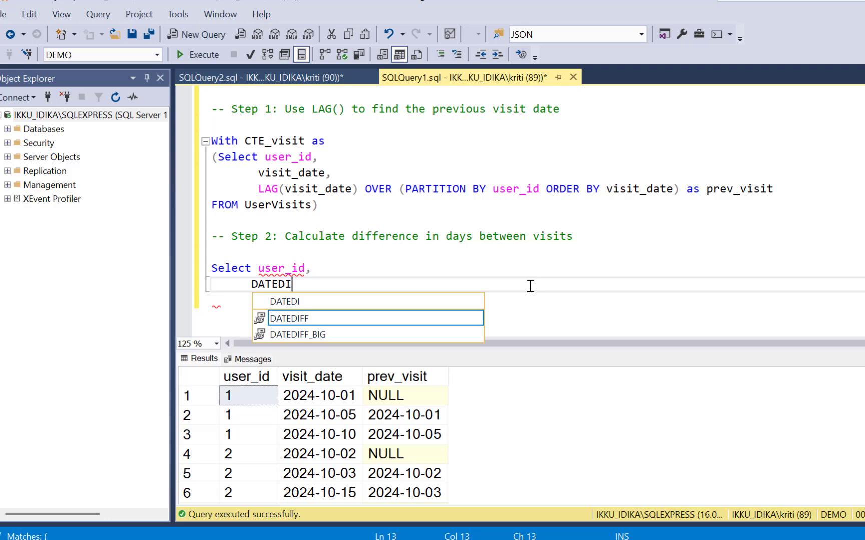
text(FF()
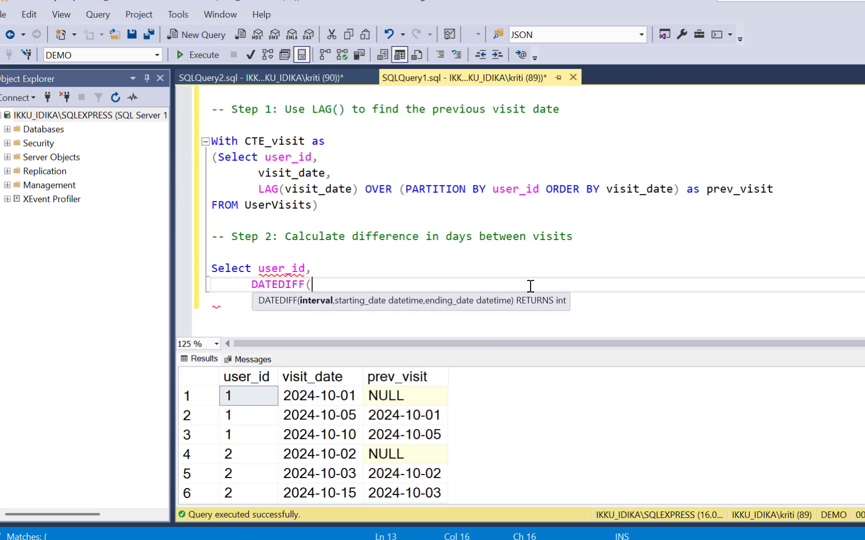
text(day,p)
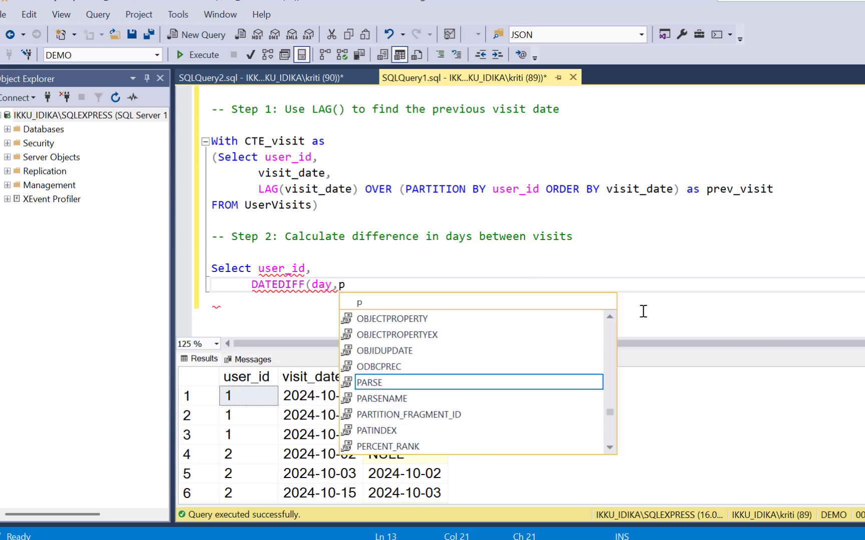
text(rev_visit,)
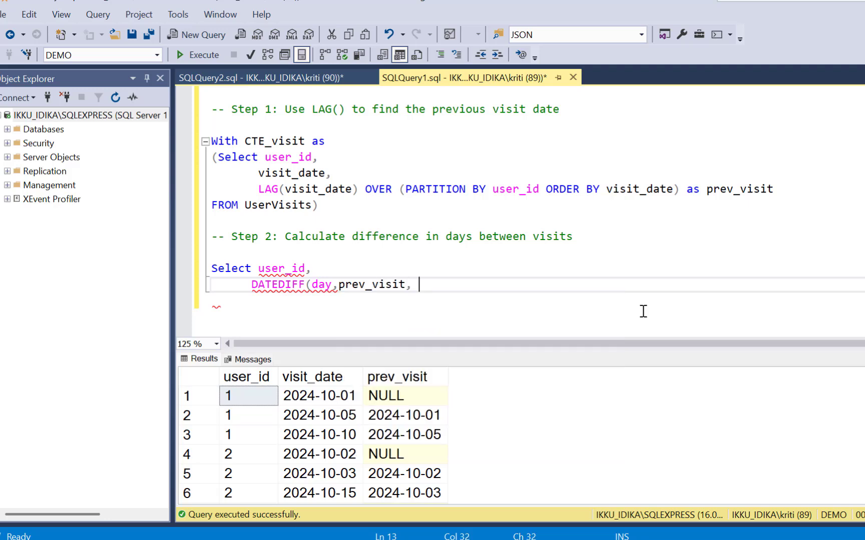
text(visit)
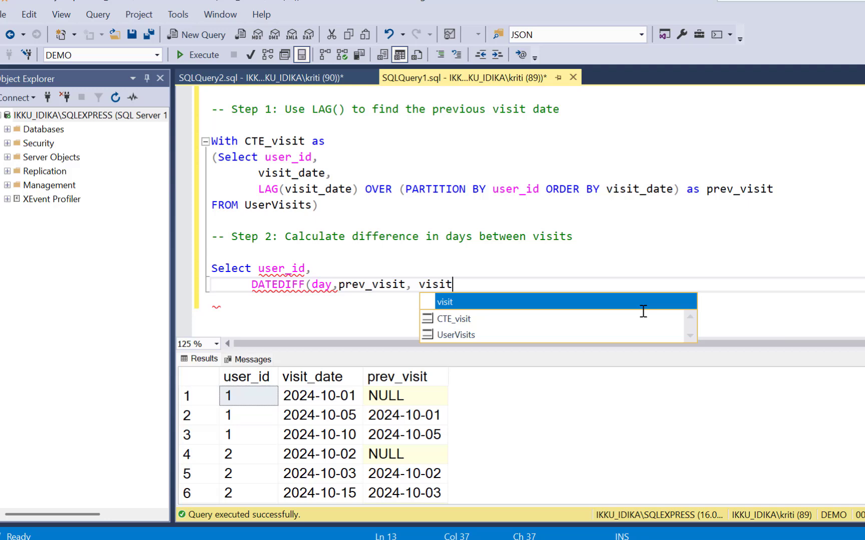
text(_date) as gap_days)
click(536, 308)
text(FROM CTE)
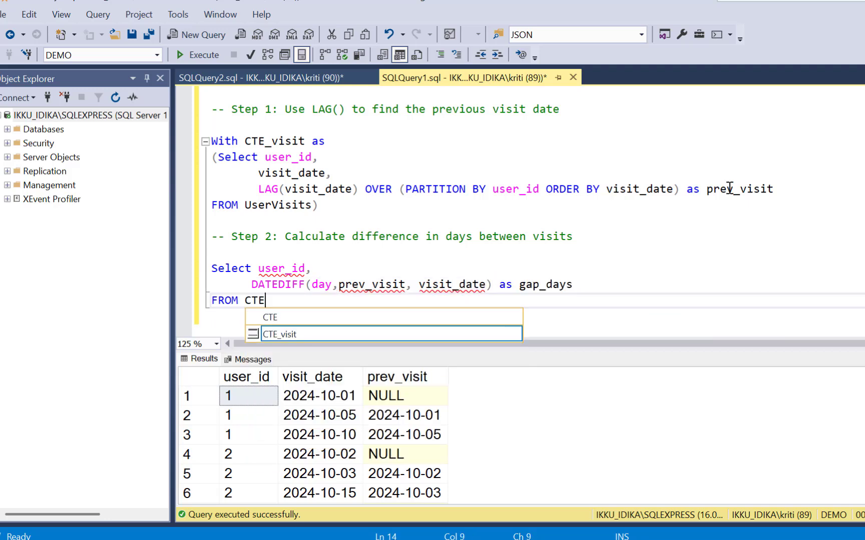
text(_visit)
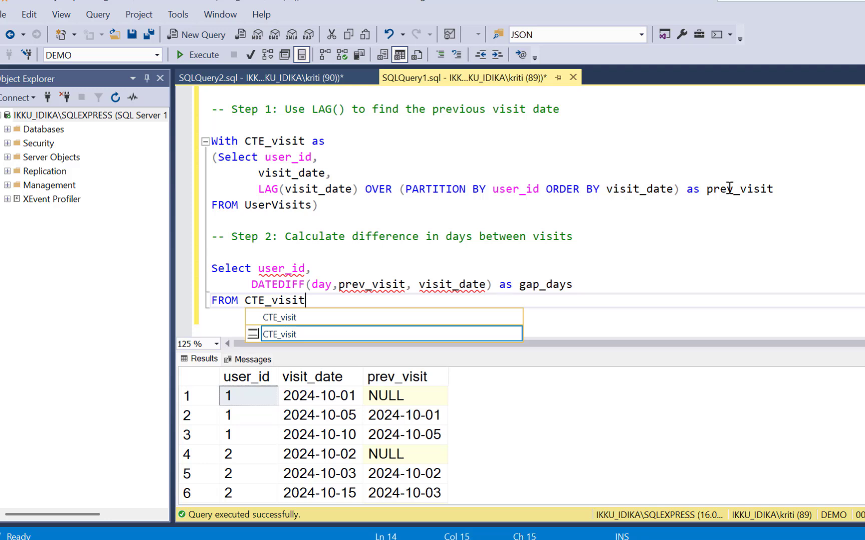
click(202, 55)
text(-- Step 3: Find the maximum gap per user)
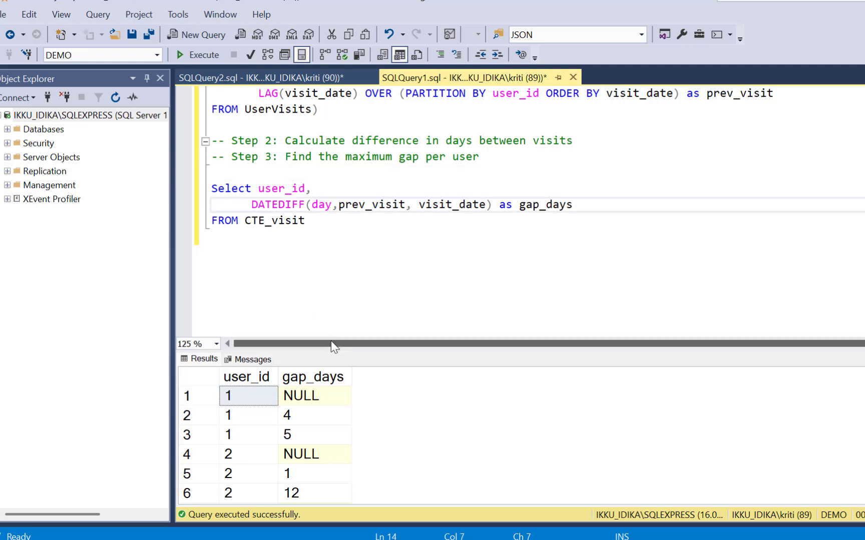
Wrap the DATEDIFF in MAX() as biggest_gap_days, GROUP BY user_id, and execute it.
text(MAX()
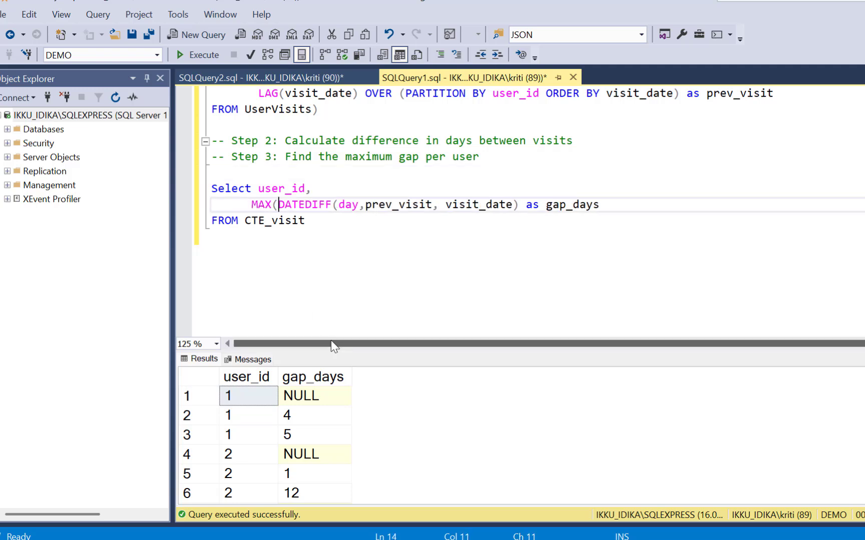
text())
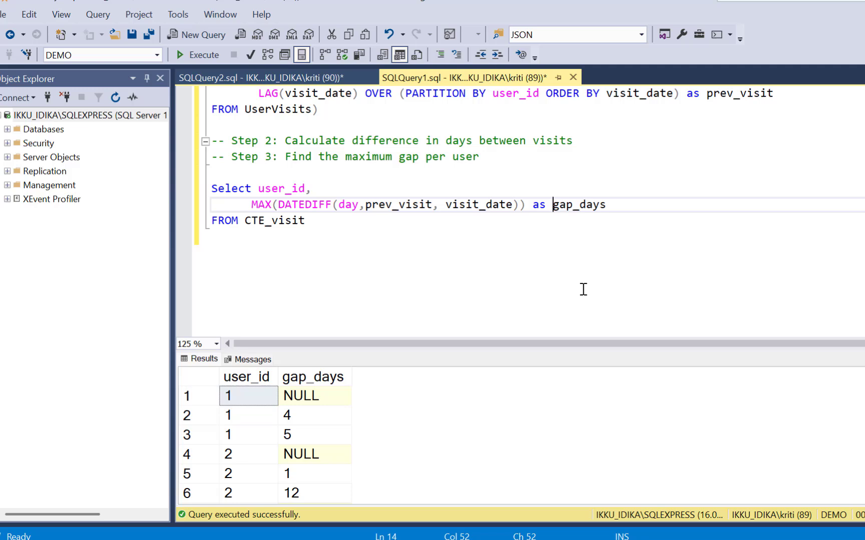
text(bigg)
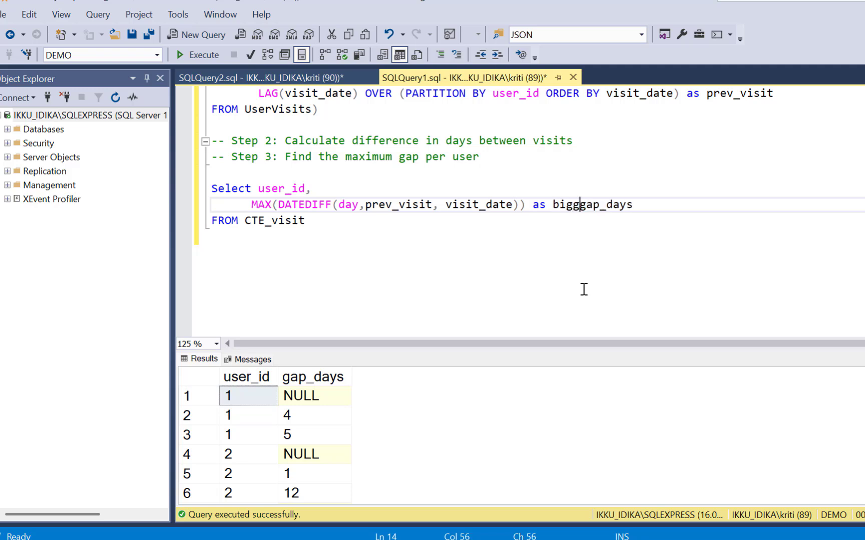
text(est_)
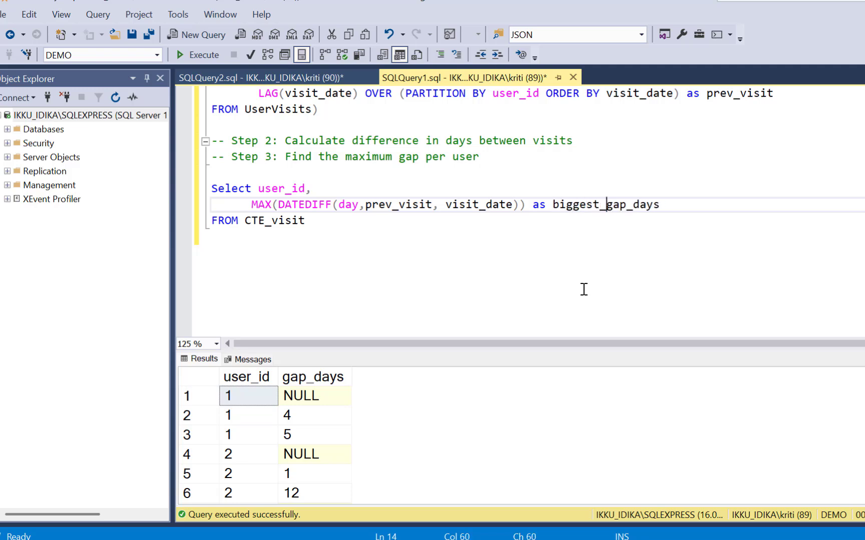
text(GROUP BY)
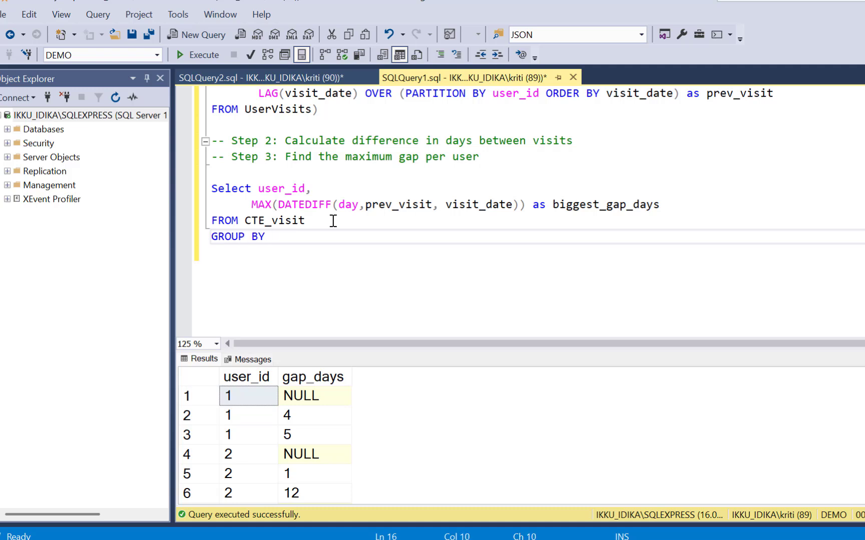
text(user_id)
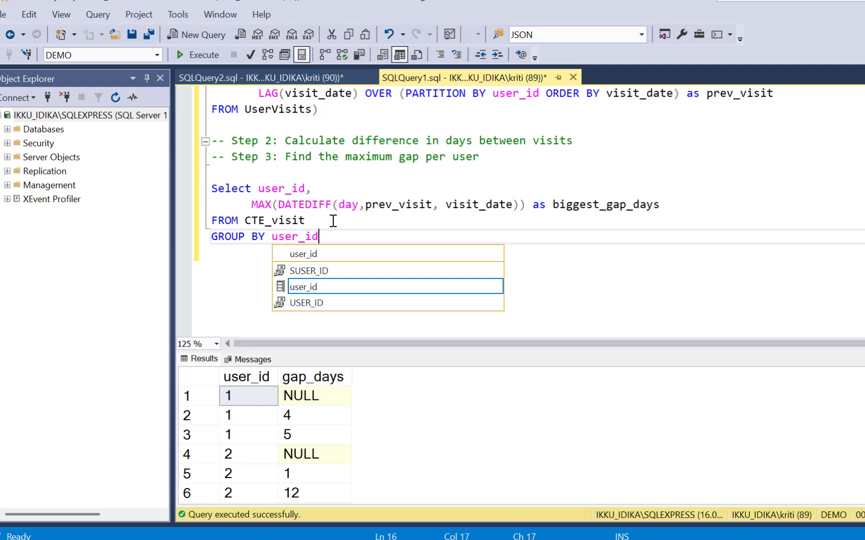
click(203, 54)
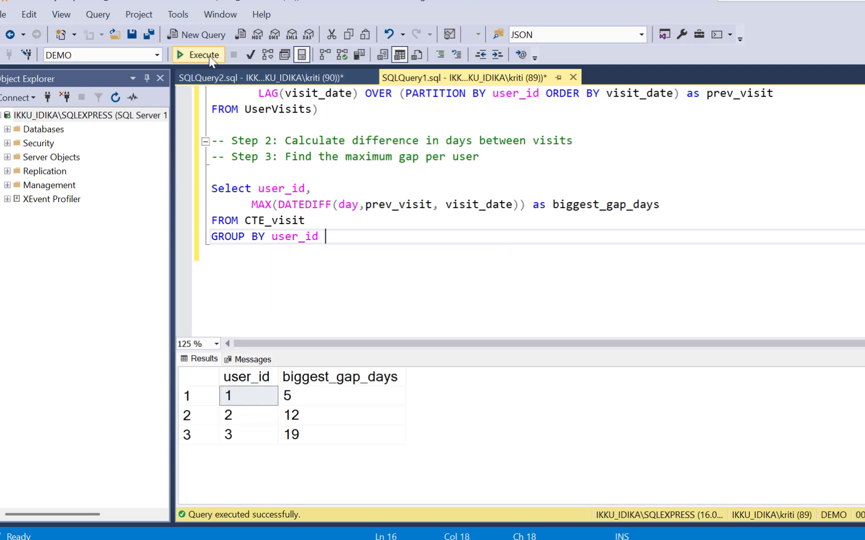